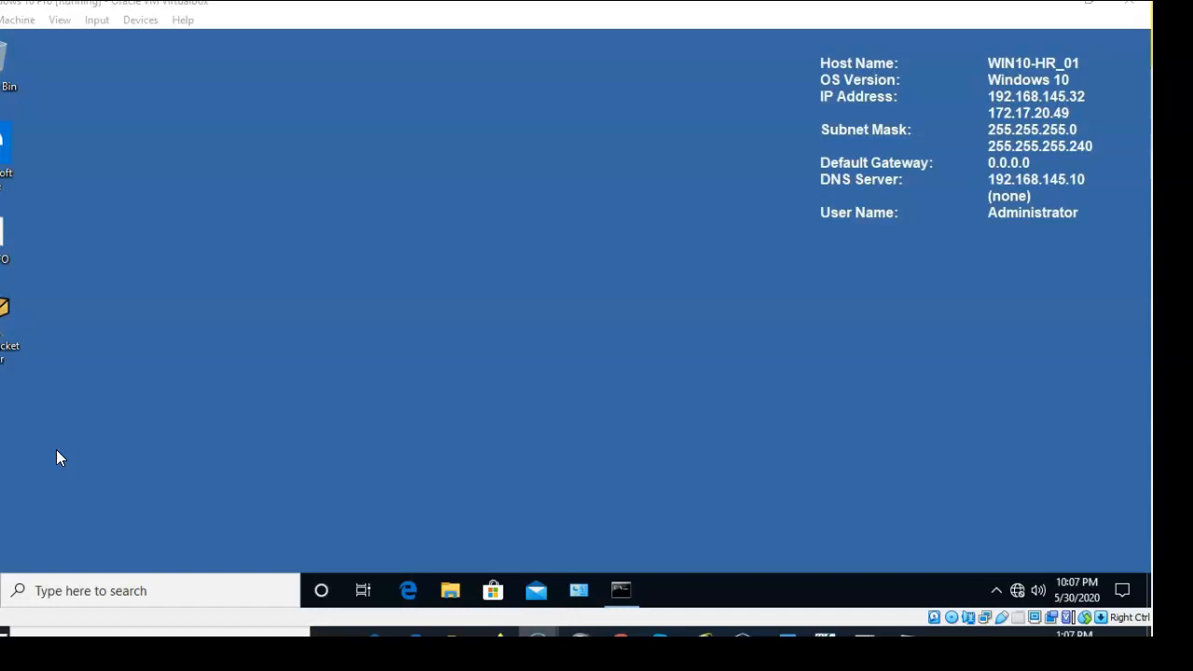
Step: Launch Registry Editor by searching 'regedit' from the taskbar
click(63, 457)
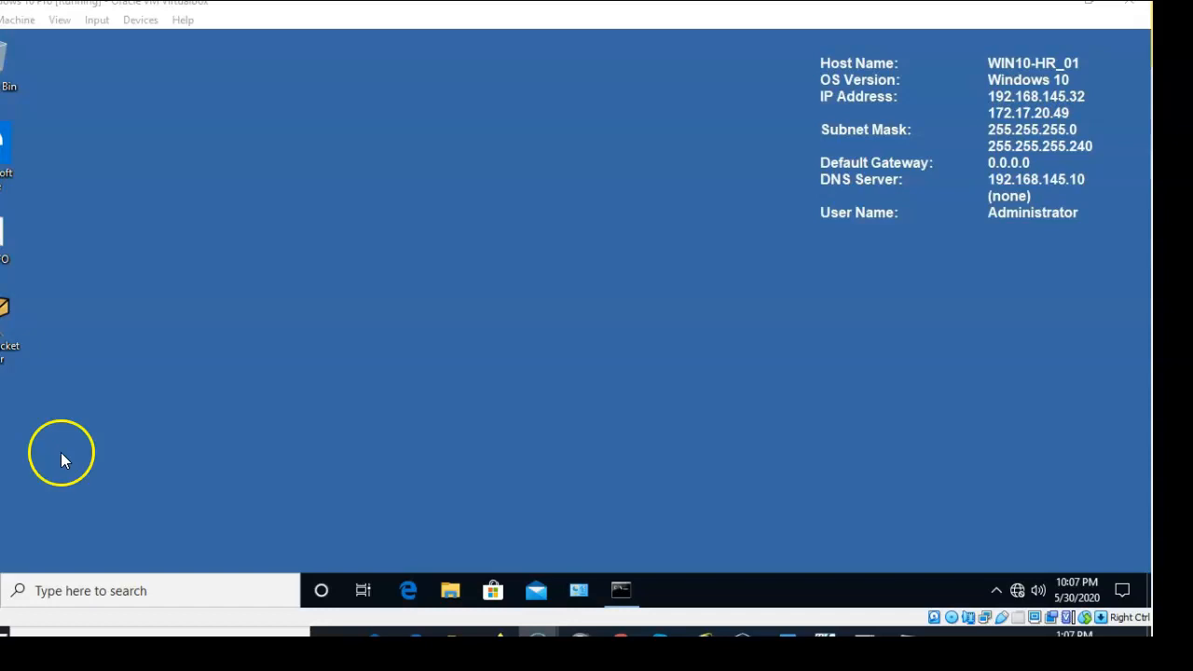
mouse_move(56, 434)
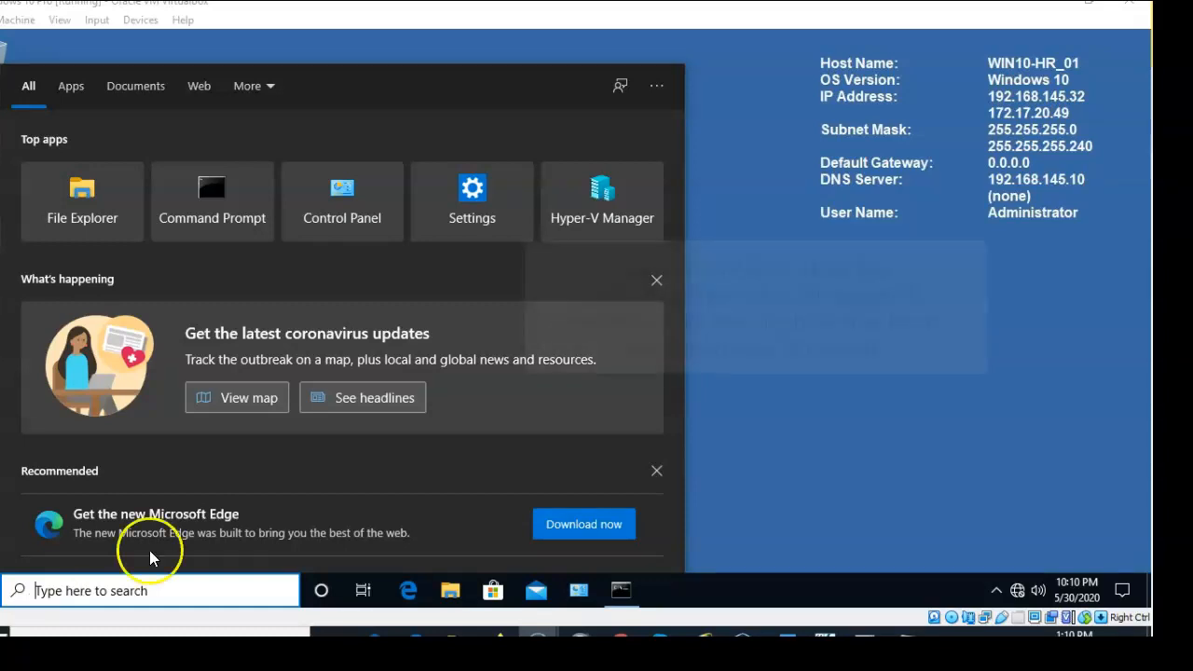
text(regedit)
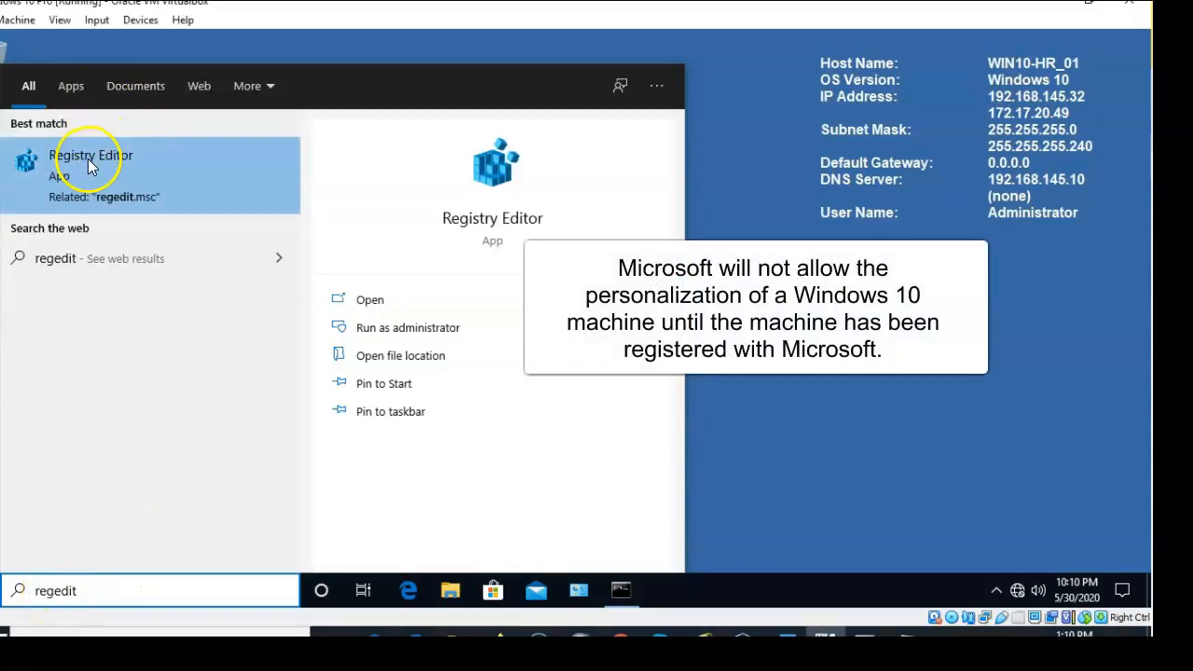
click(91, 154)
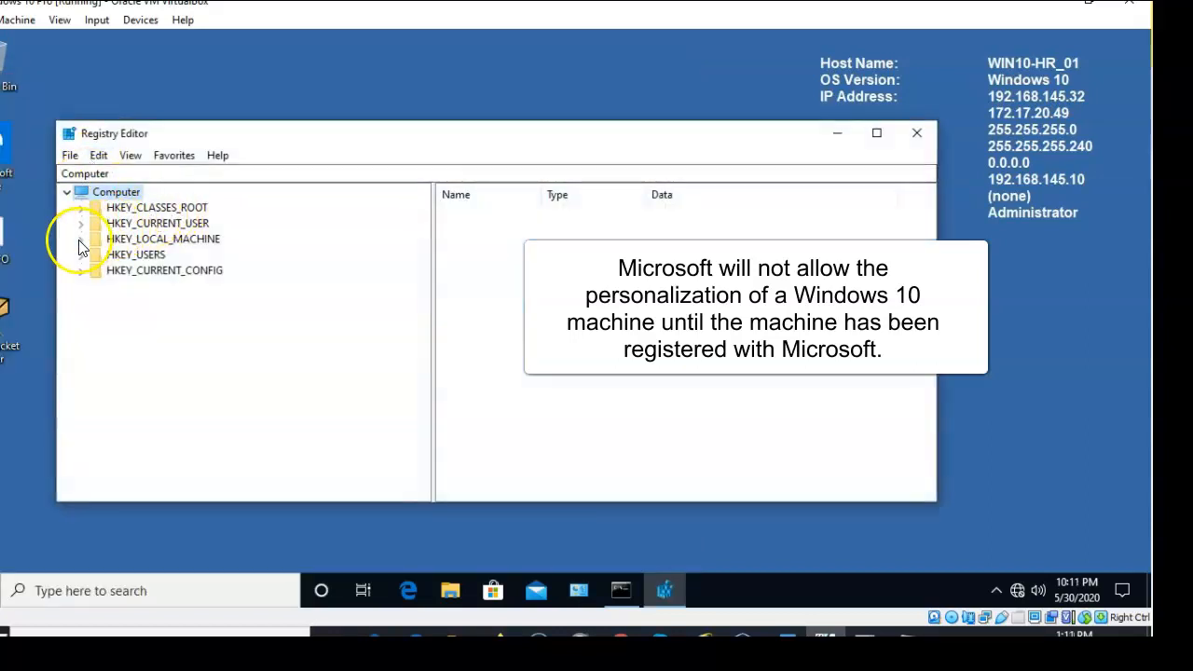
Step: Maximize Registry Editor and expand HKEY_LOCAL_MACHINE\SOFTWARE\Policies\Microsoft\Windows
click(80, 239)
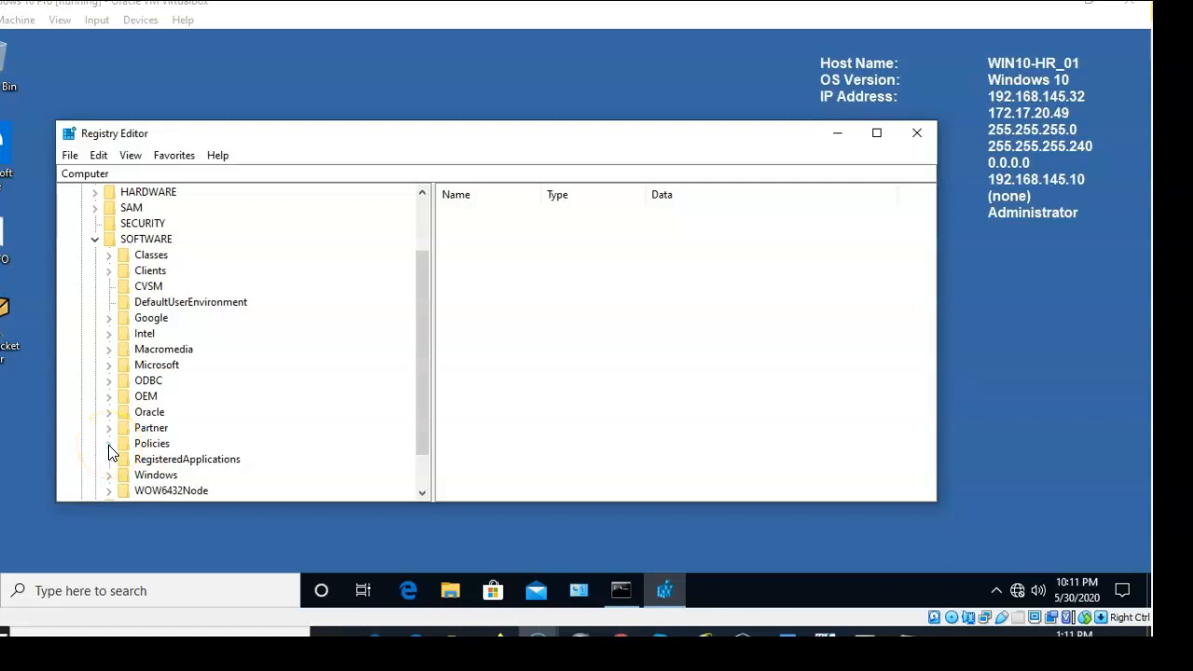
click(109, 443)
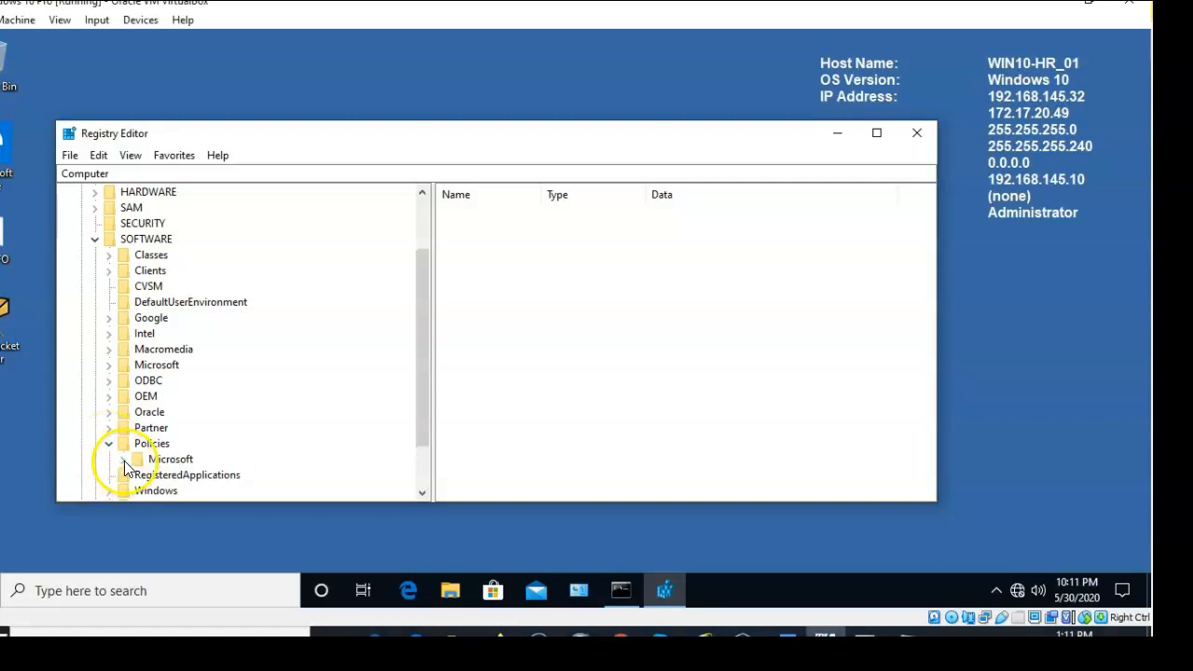
click(123, 458)
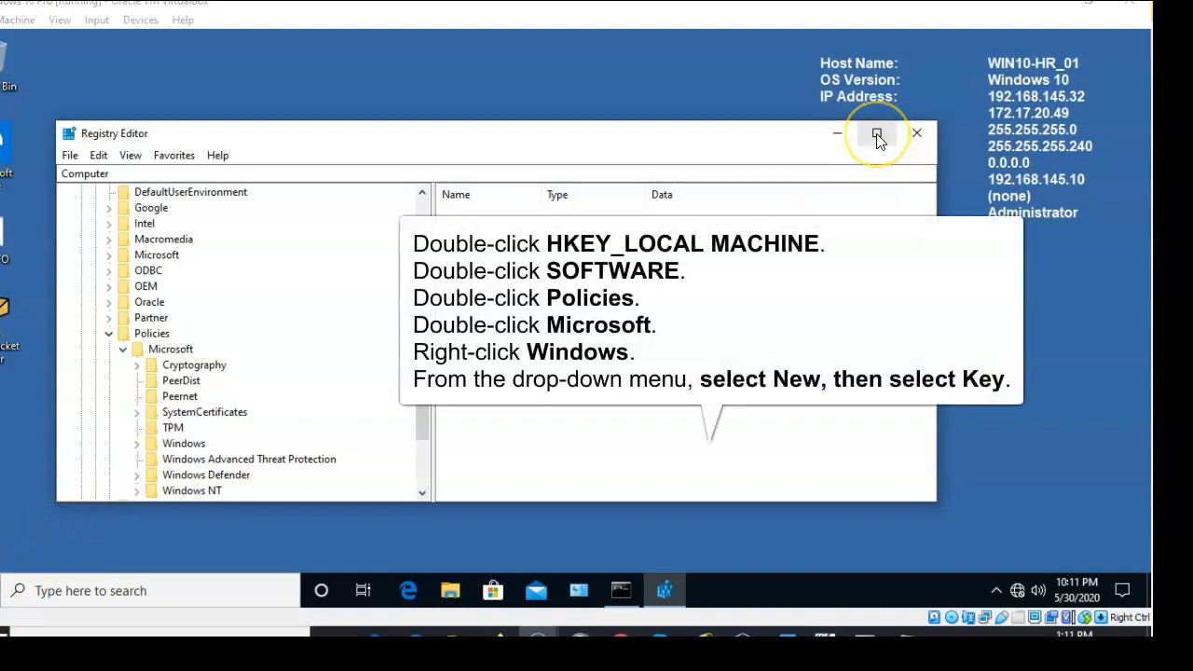
click(876, 133)
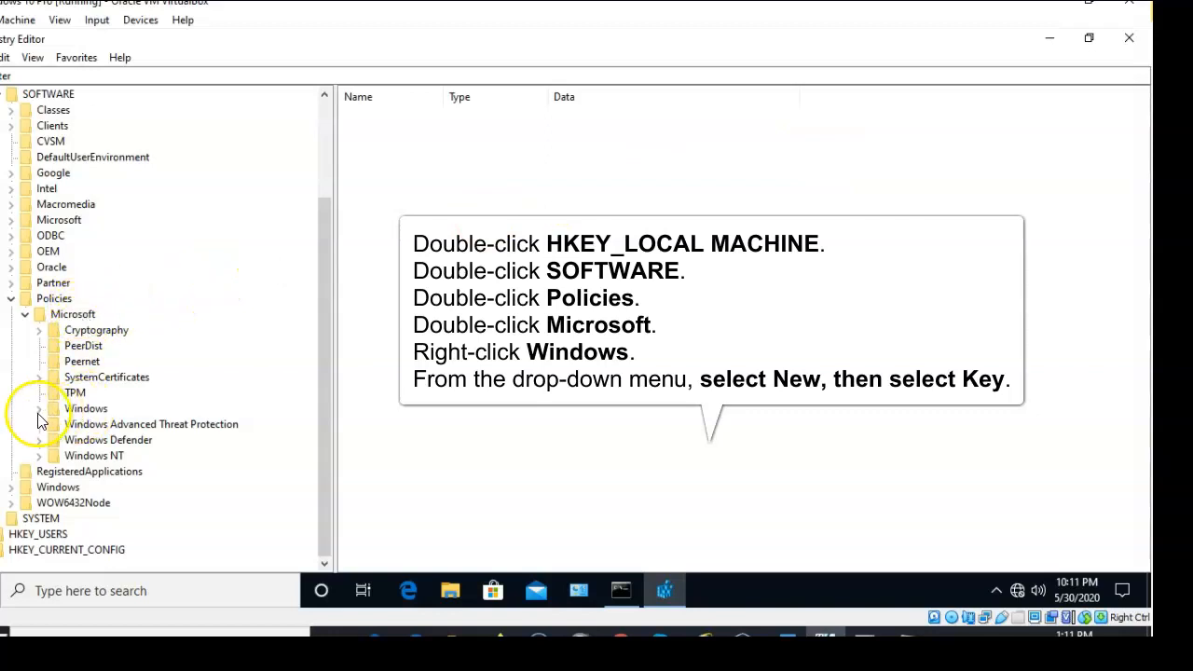
click(39, 408)
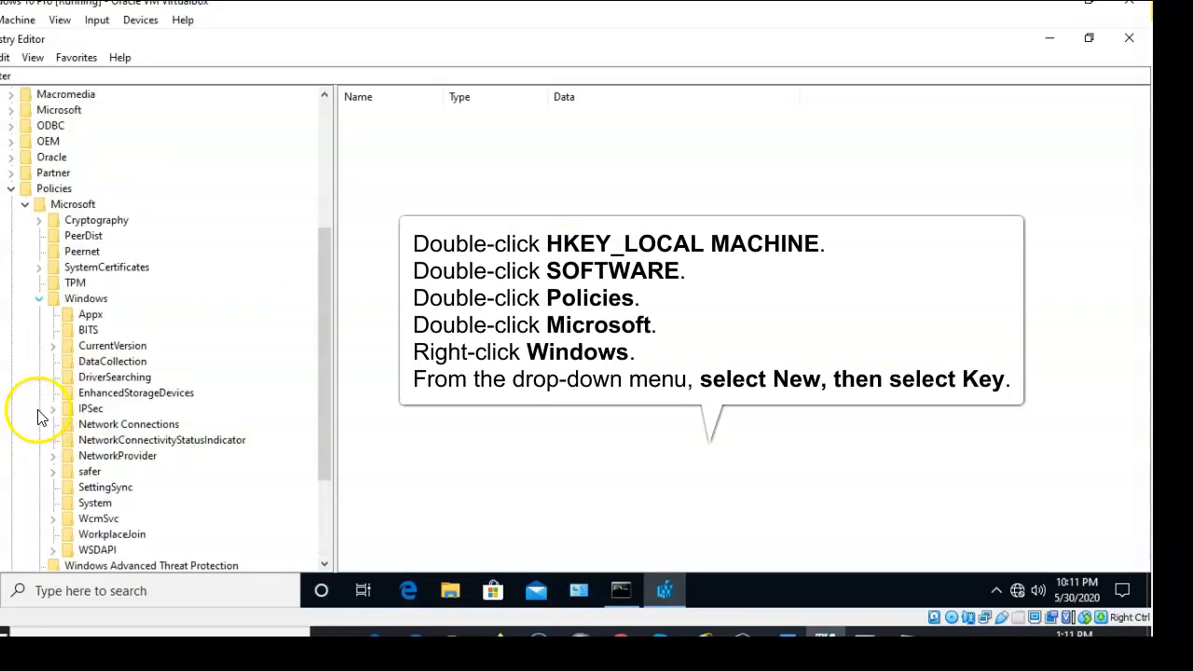
scroll(down, 3)
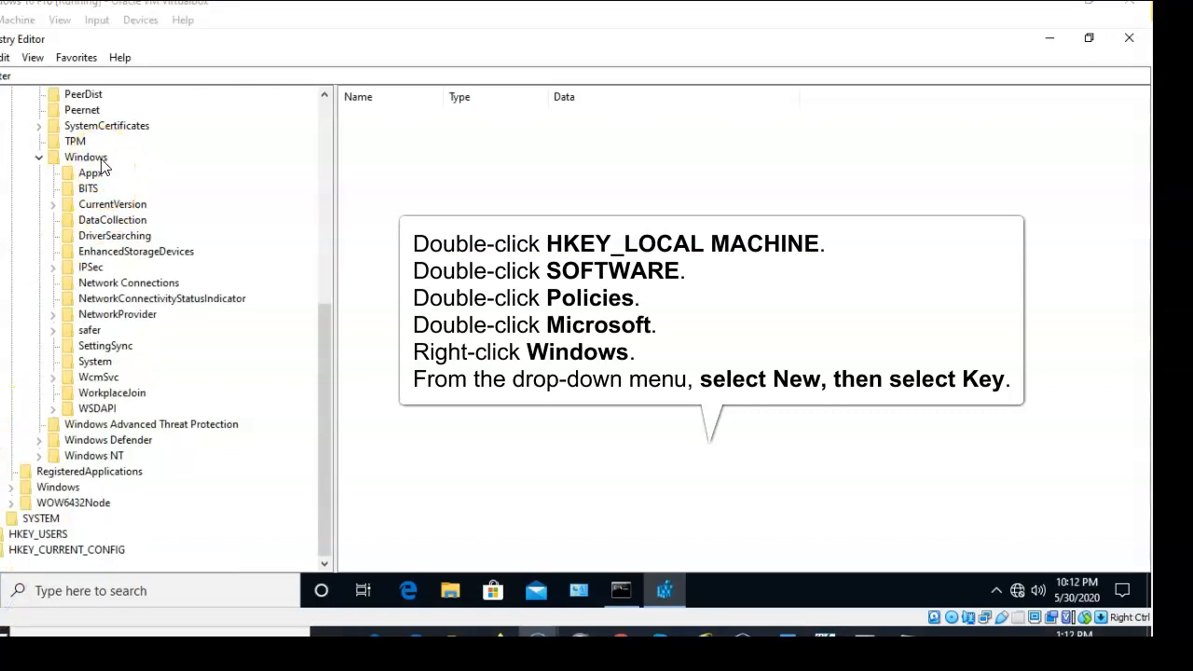
Step: Add a new subkey named 'Personalization' under the Windows policies key
right_click(86, 157)
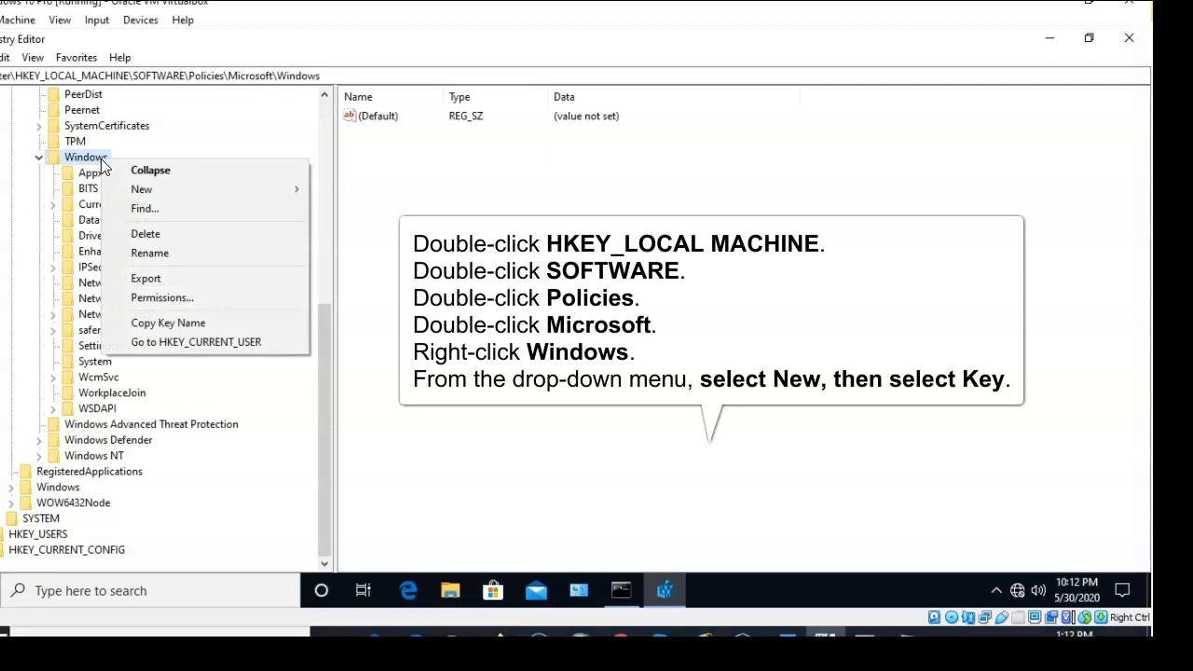
mouse_move(141, 189)
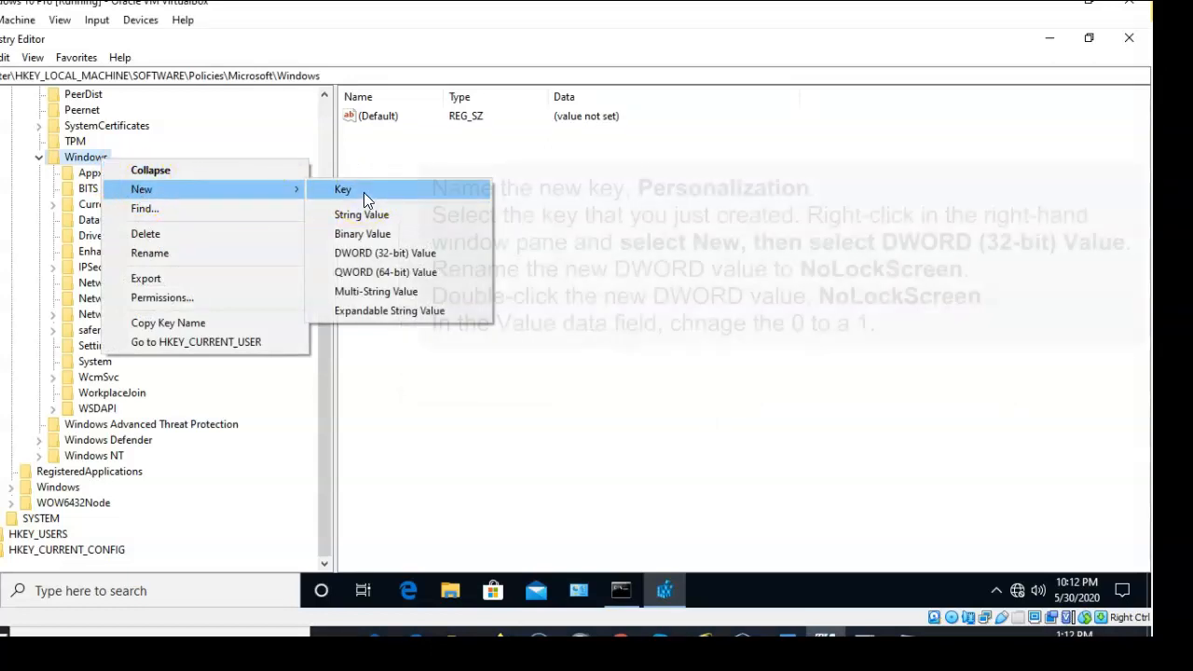
click(342, 189)
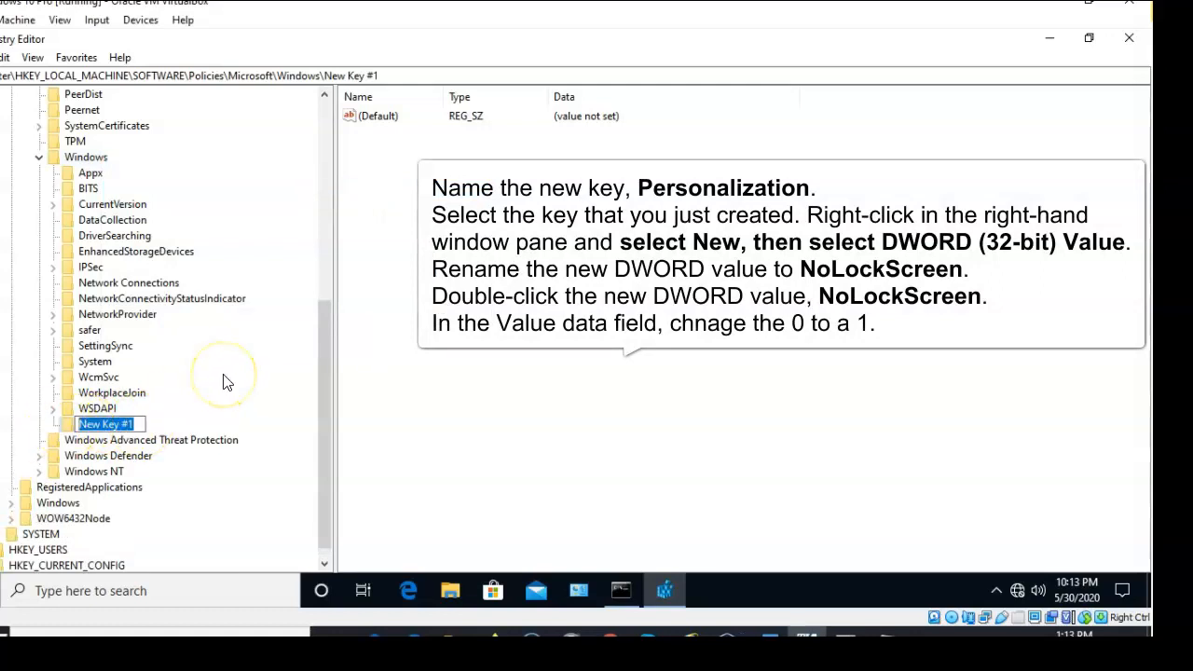
text(Personalization)
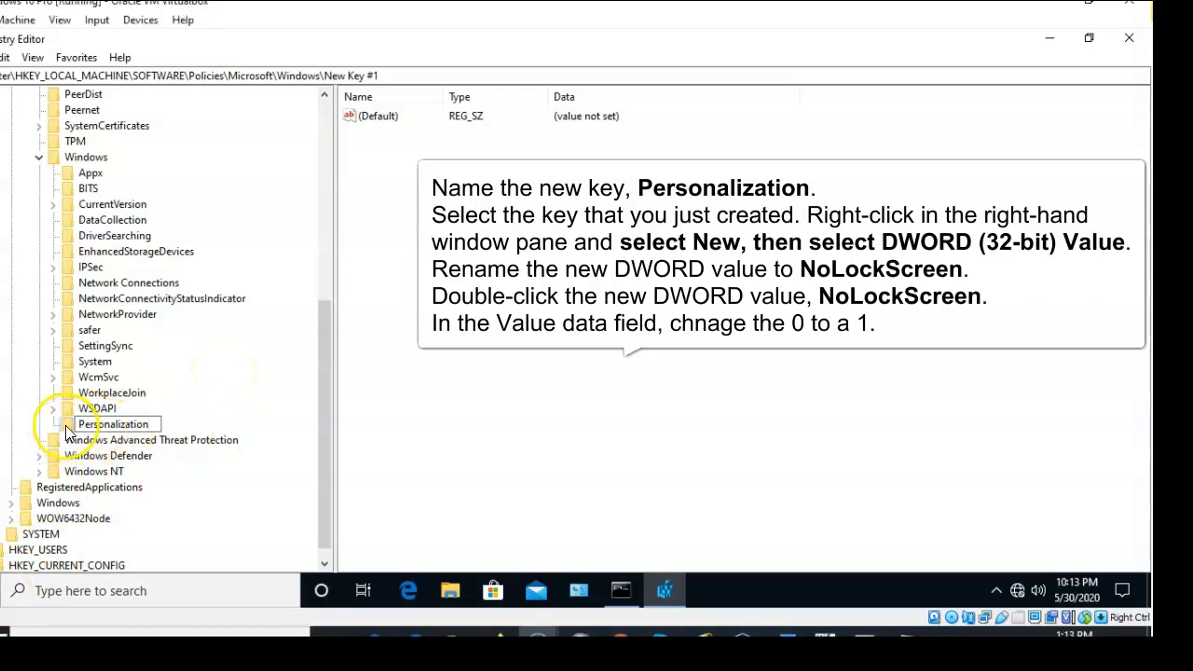
right_click(112, 423)
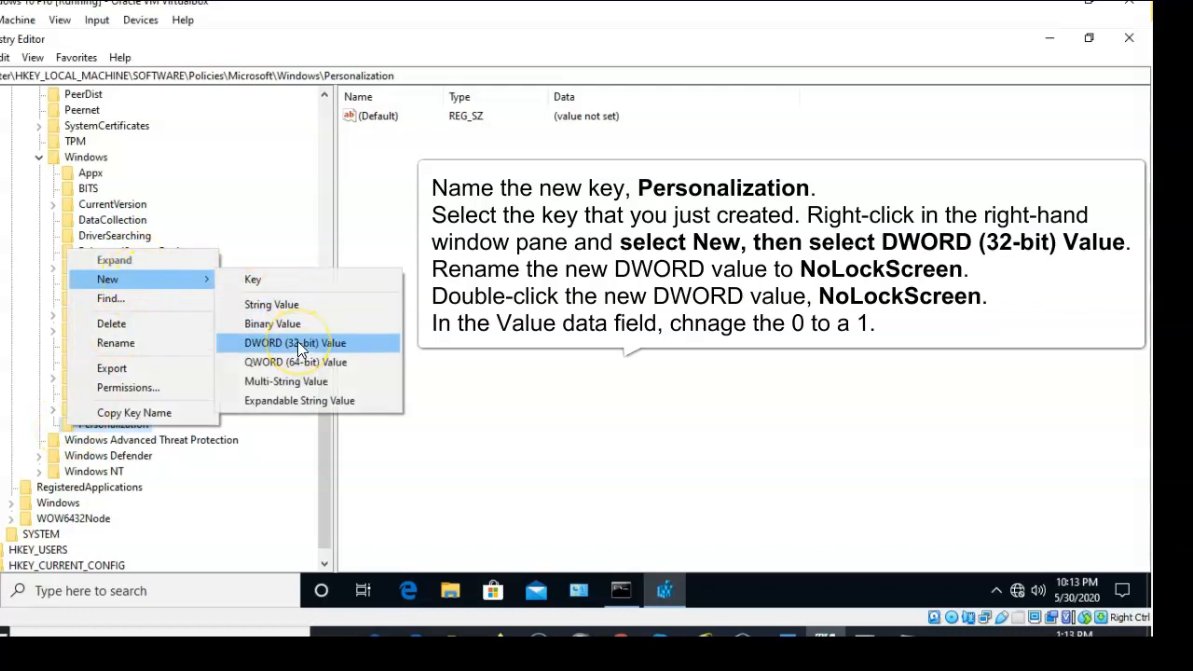
Step: Add a DWORD (32-bit) value named 'NoLockScreen' to the Personalization key
click(295, 343)
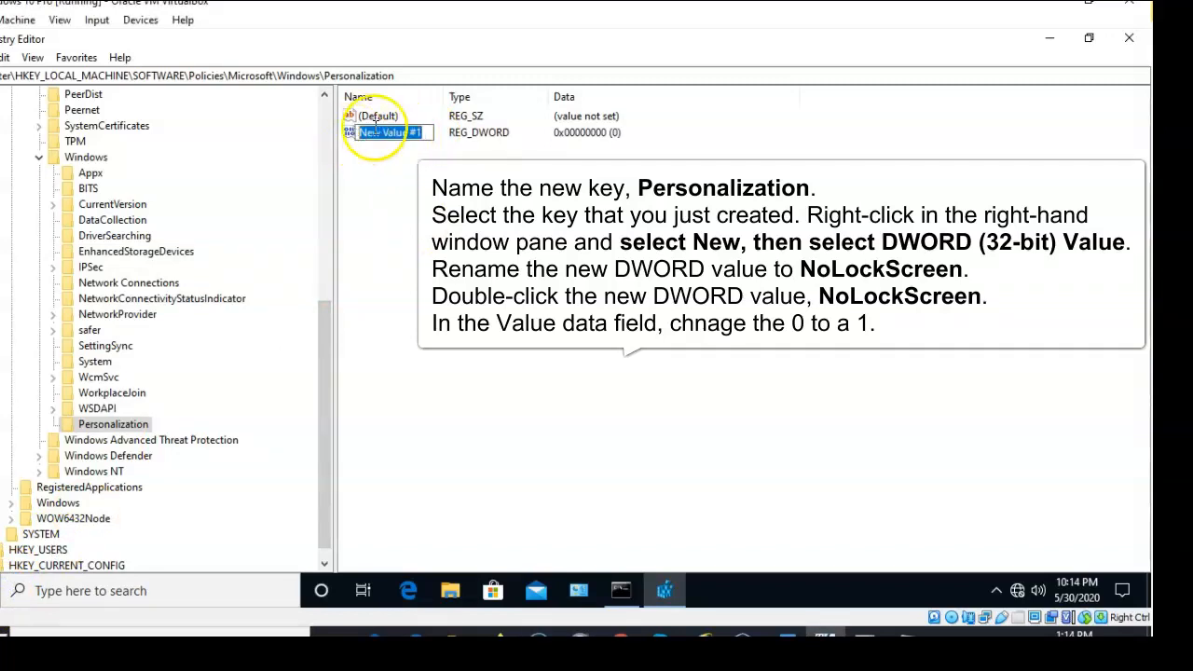
text(NoLockScreen)
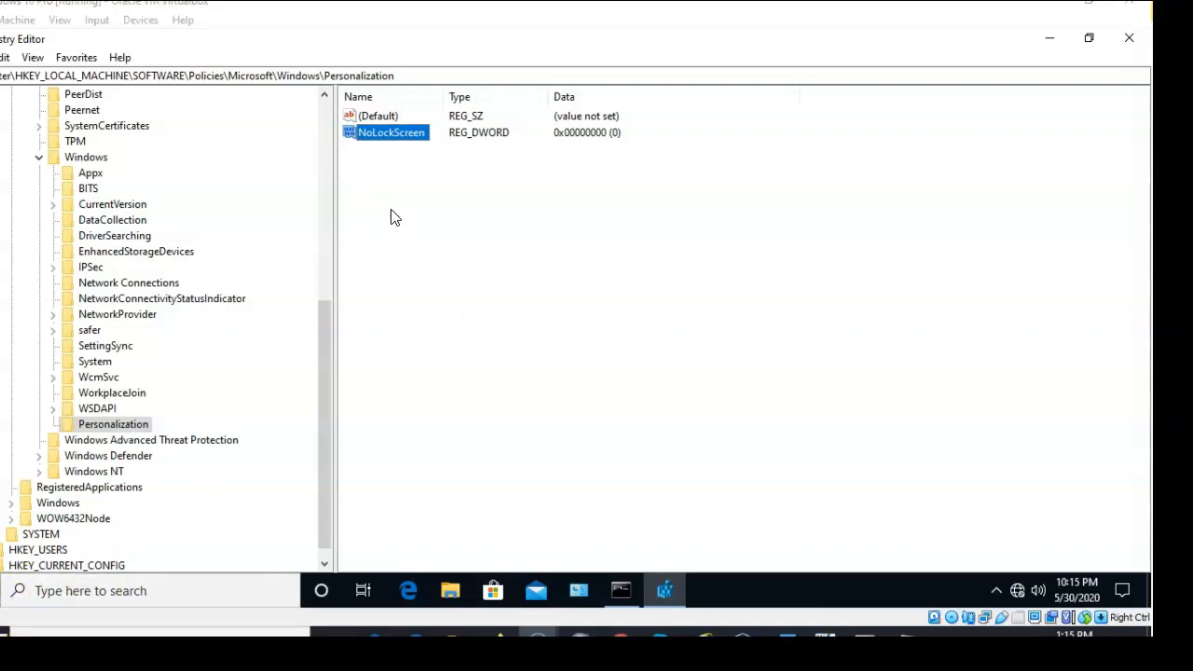
Step: Edit NoLockScreen and change its value data from 0 to 1
double_click(391, 132)
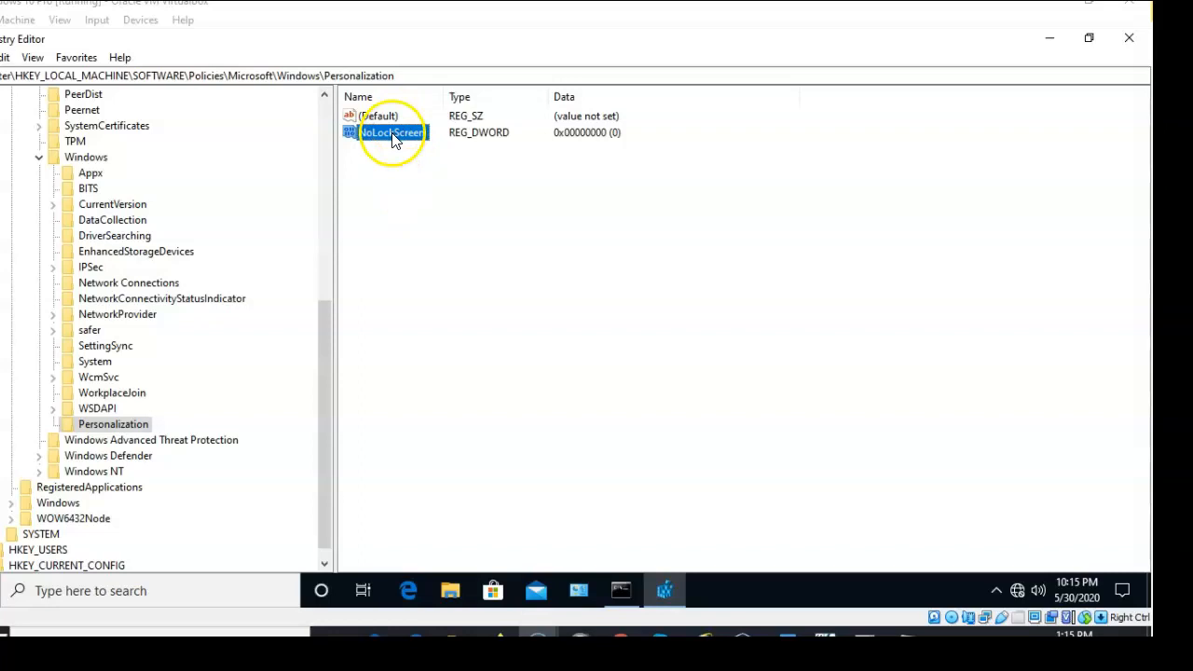
double_click(391, 132)
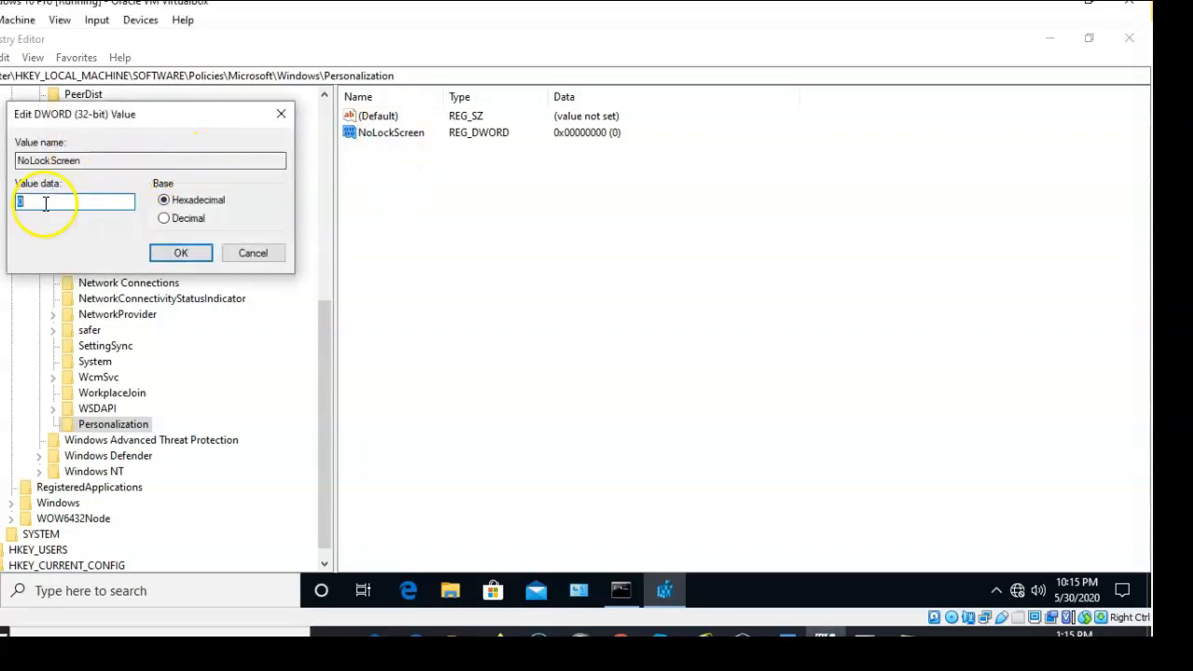
text(0)
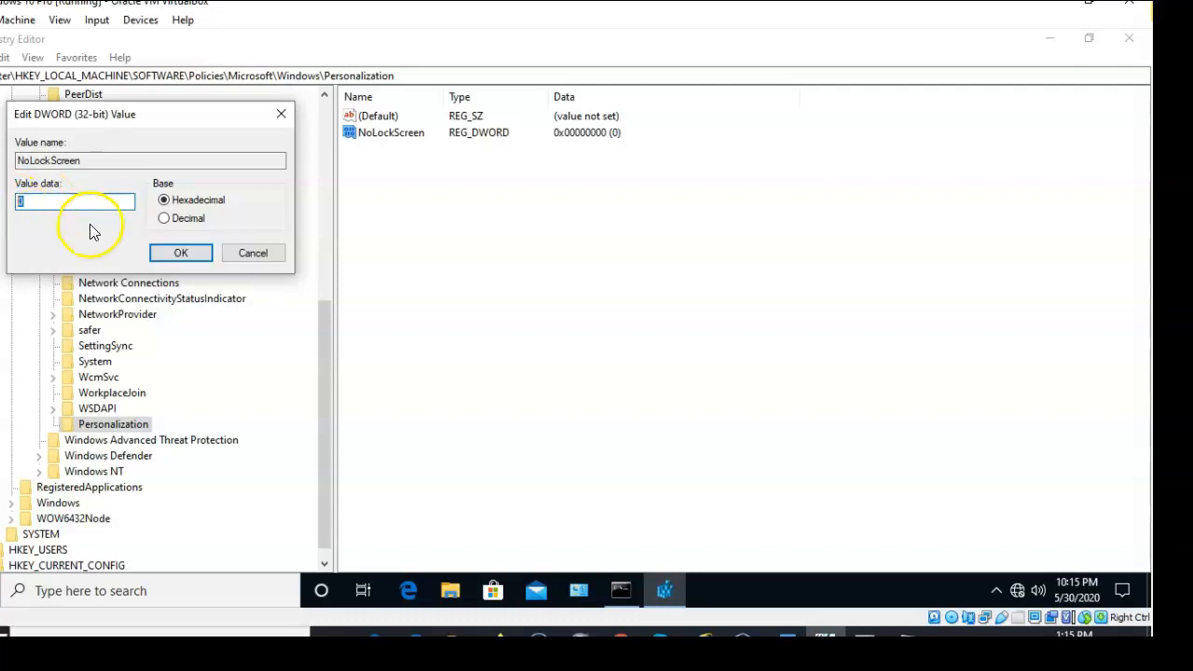
text(1)
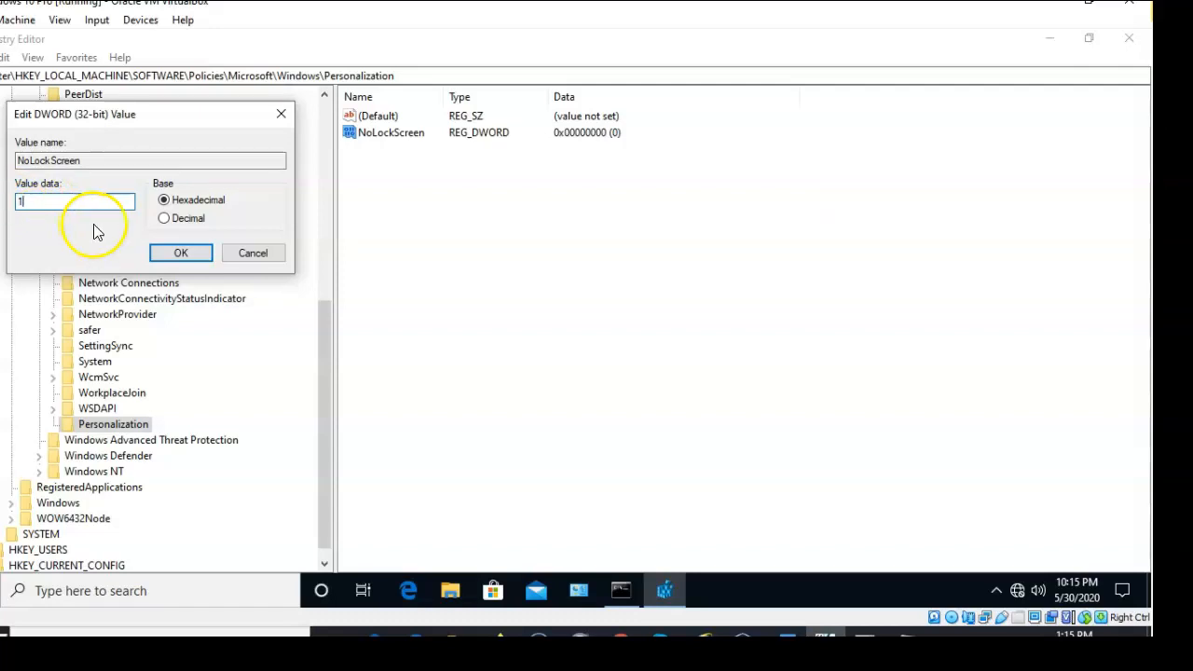
click(181, 253)
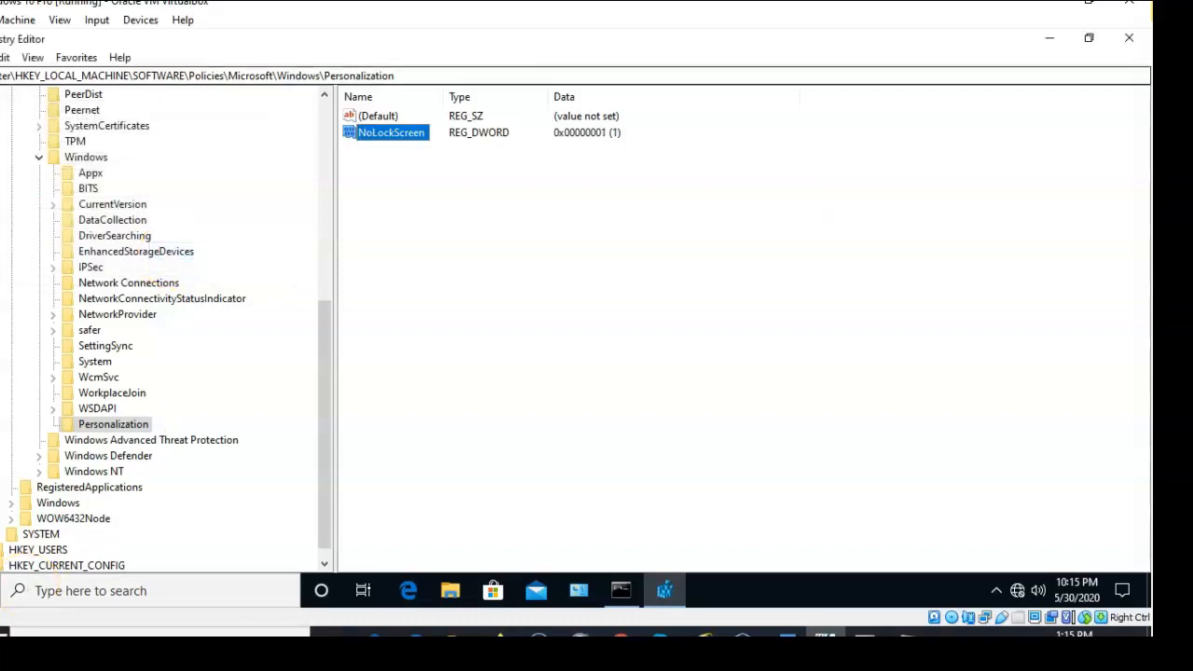
click(811, 285)
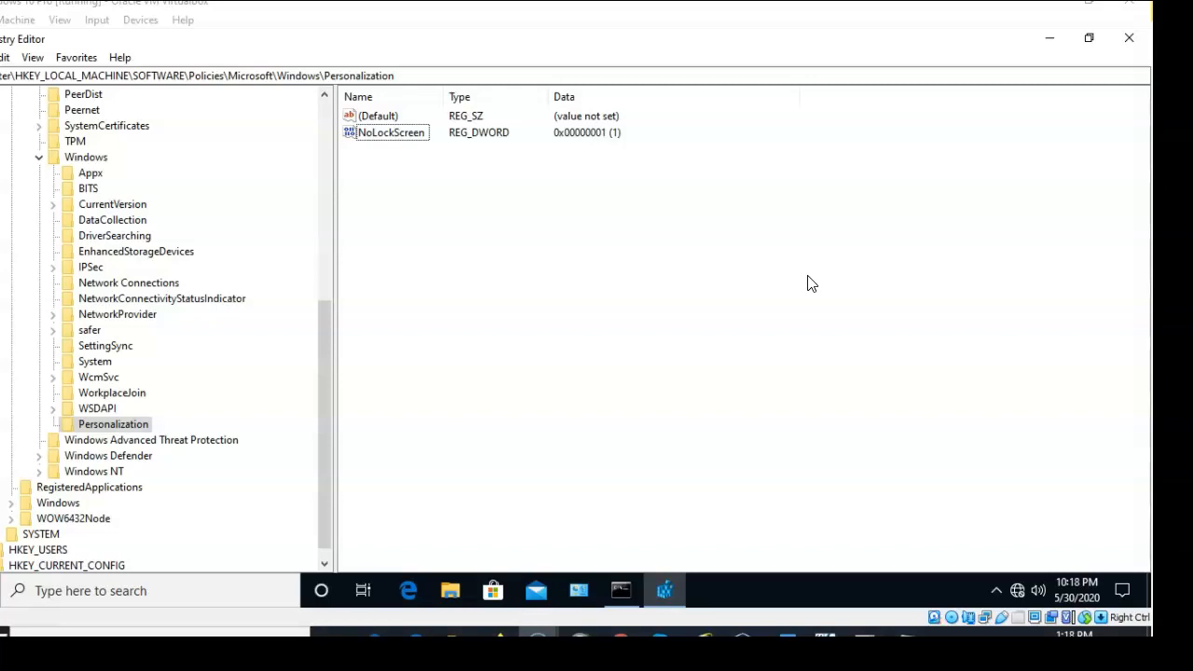
mouse_move(7, 601)
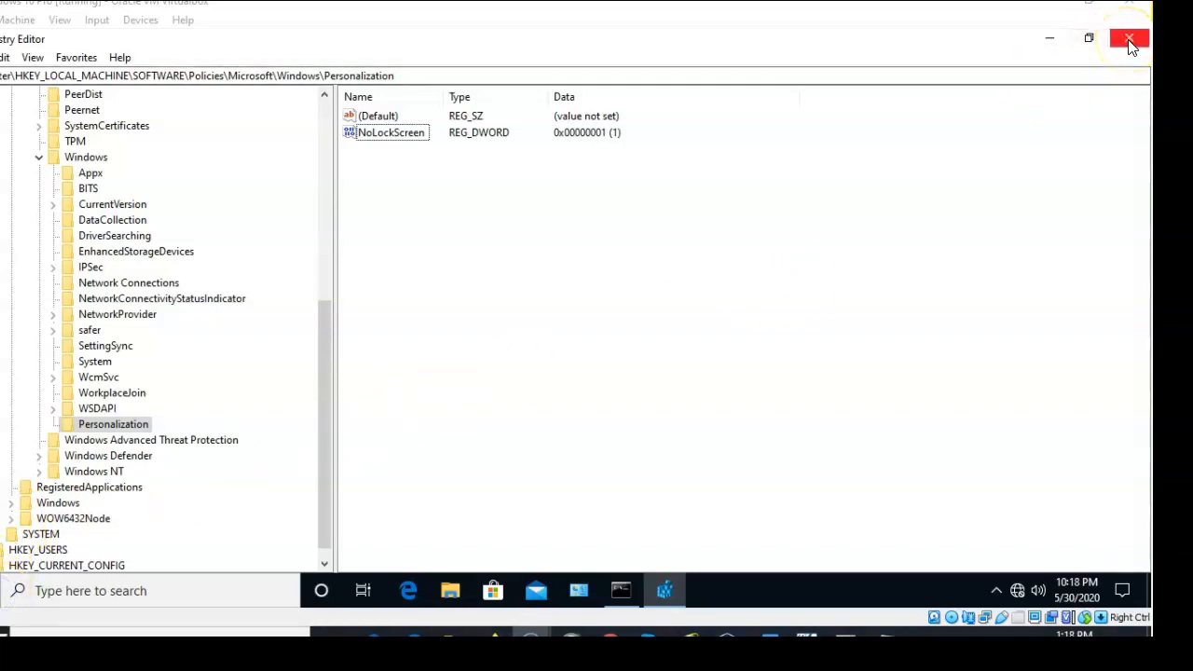
Step: Close Registry Editor and restart Windows from the Start menu's Power options
click(1129, 39)
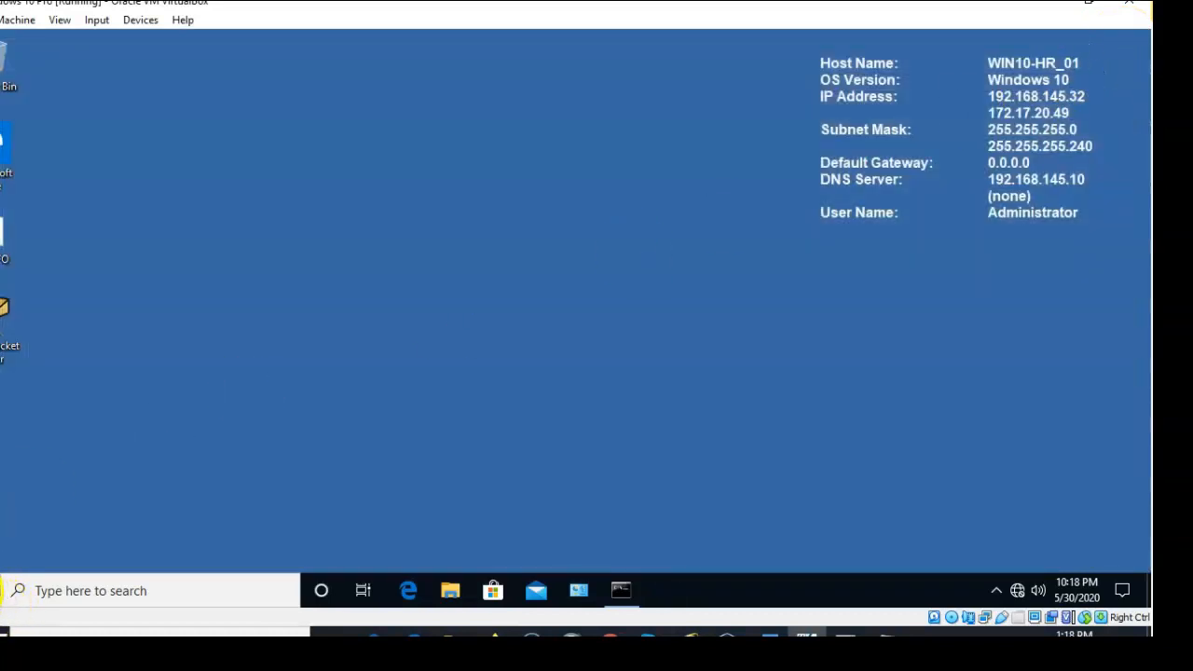
click(321, 590)
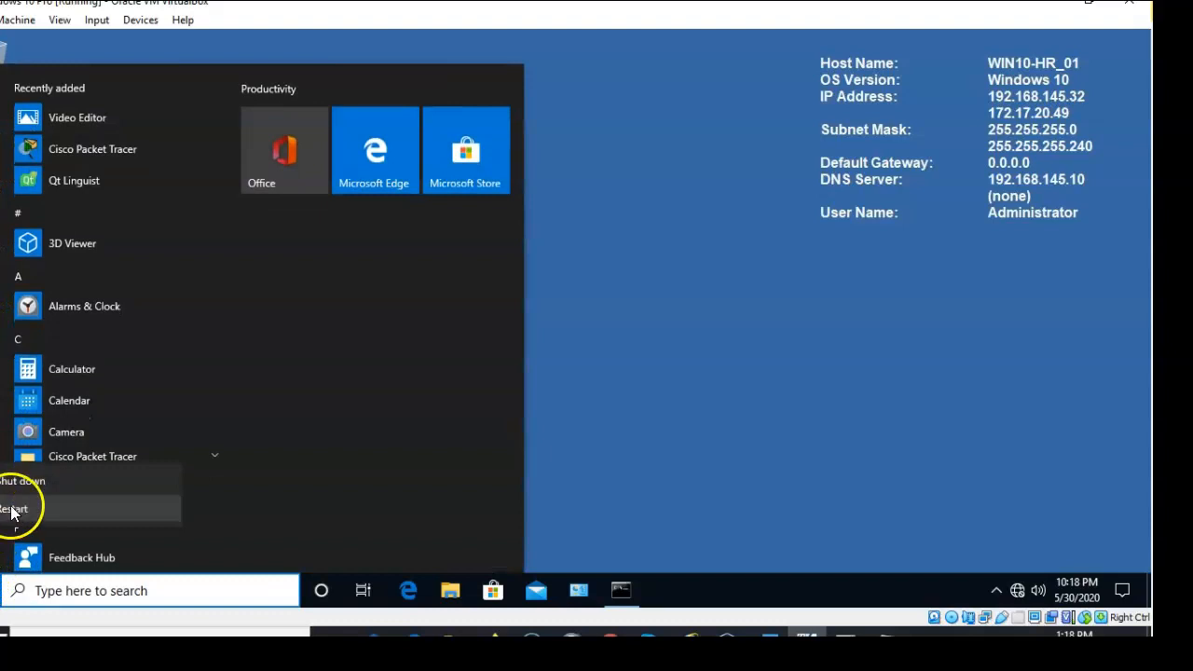
click(14, 508)
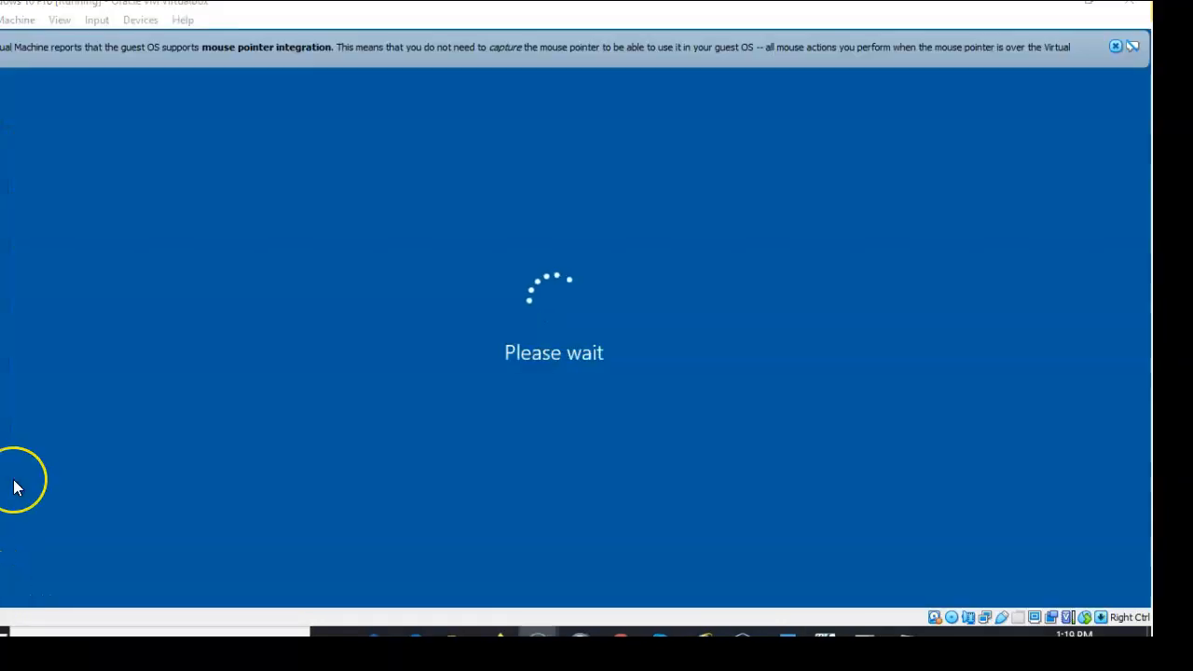